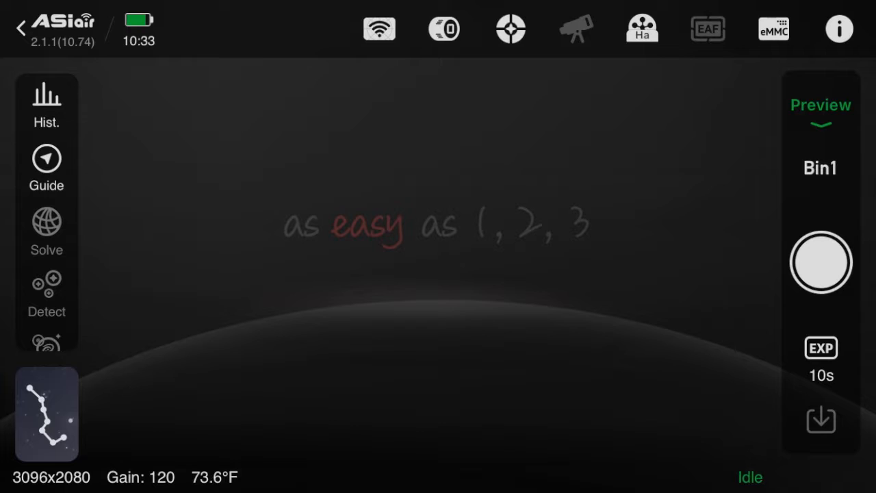
- Check the Focuser panel's device list, which offers only None
{"action": "left_click", "coordinate": [708, 29]}
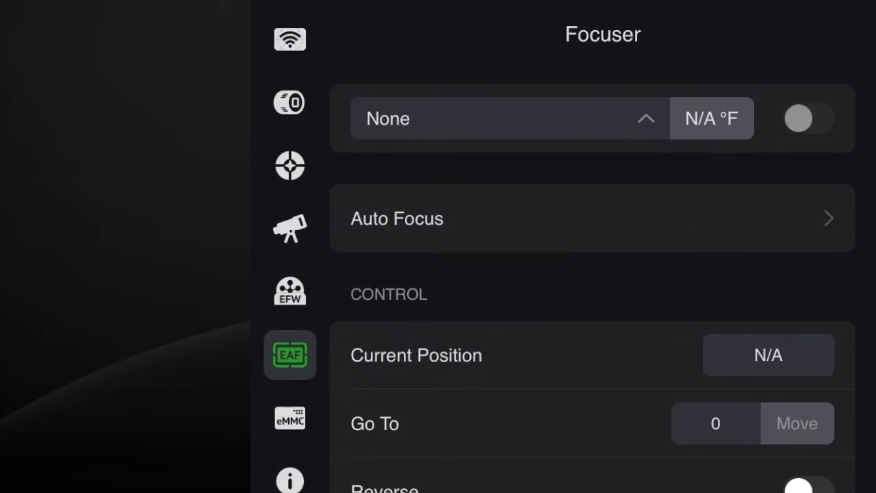
{"action": "left_click", "coordinate": [507, 118]}
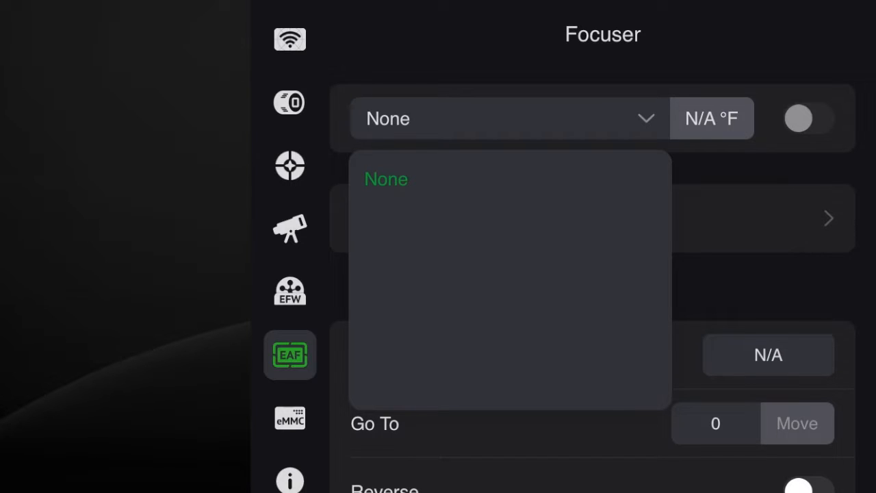
{"action": "left_click", "coordinate": [506, 118]}
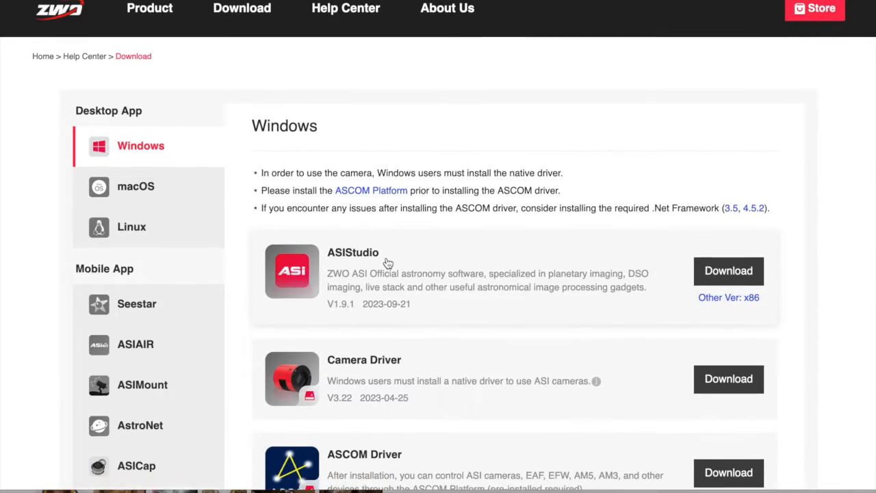
- Switch the ZWO downloads page to the macOS desktop apps
{"action": "scroll", "scroll_direction": "down", "scroll_amount": 3}
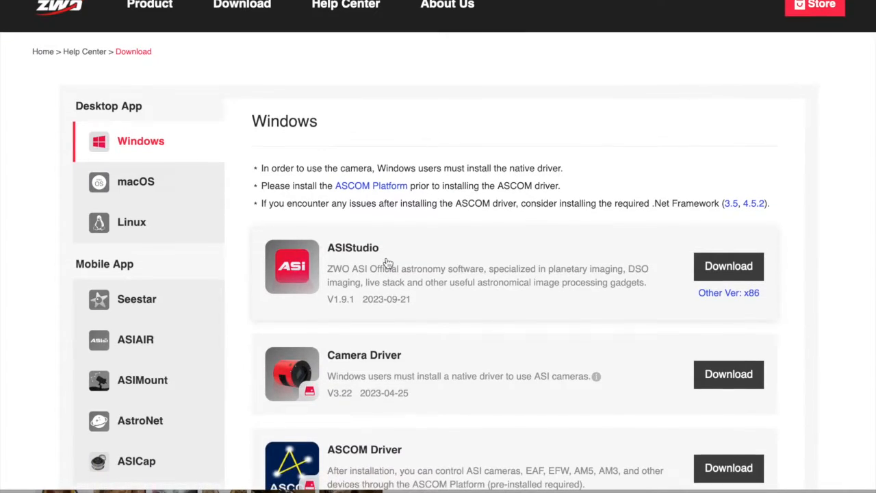
{"action": "scroll", "scroll_direction": "down", "scroll_amount": 3}
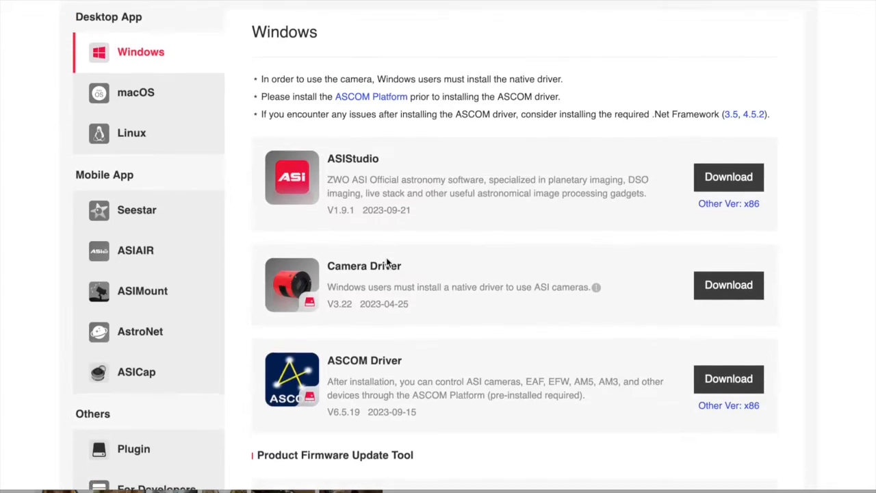
{"action": "scroll", "scroll_direction": "up", "scroll_amount": 3}
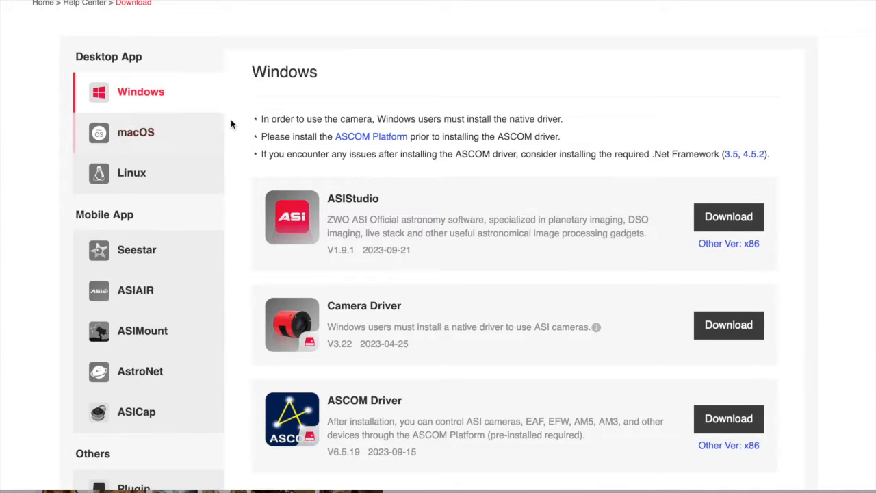
{"action": "left_click", "coordinate": [135, 132]}
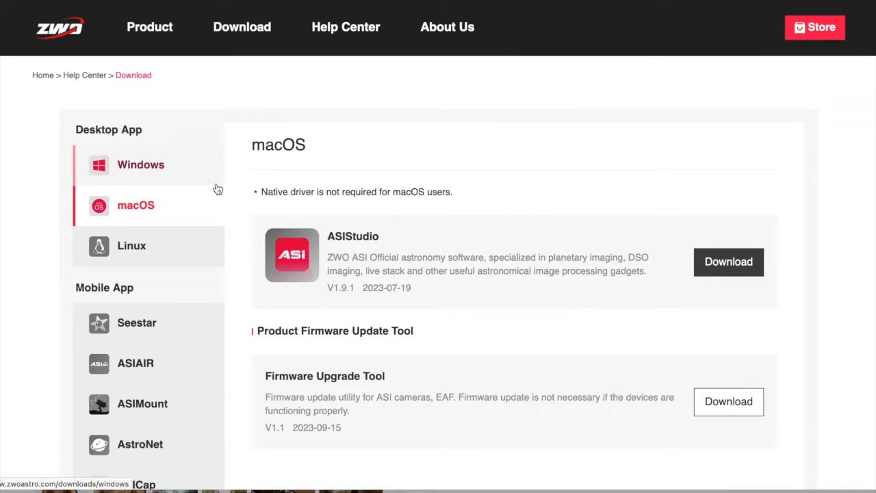
- Download the Firmware Upgrade Tool (FWUpdate_macOS v1.1) zip
{"action": "scroll", "scroll_direction": "down", "scroll_amount": 3}
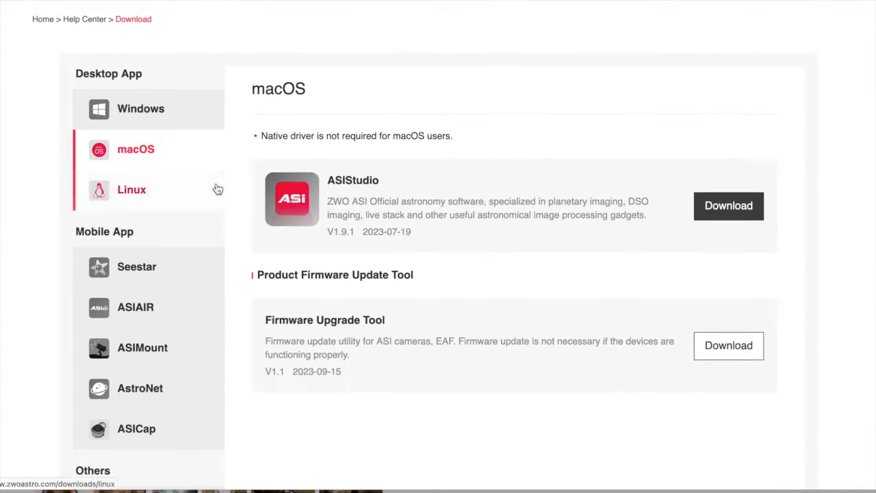
{"action": "scroll", "scroll_direction": "down", "scroll_amount": 3}
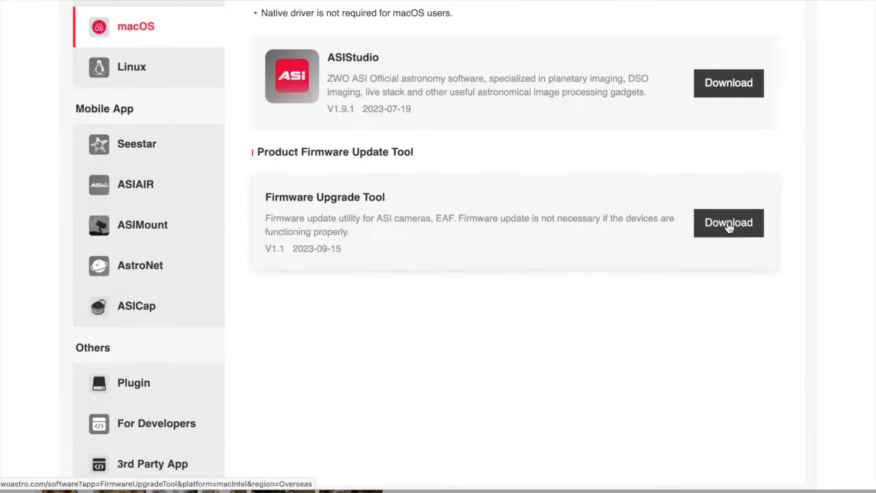
{"action": "left_click", "coordinate": [728, 222]}
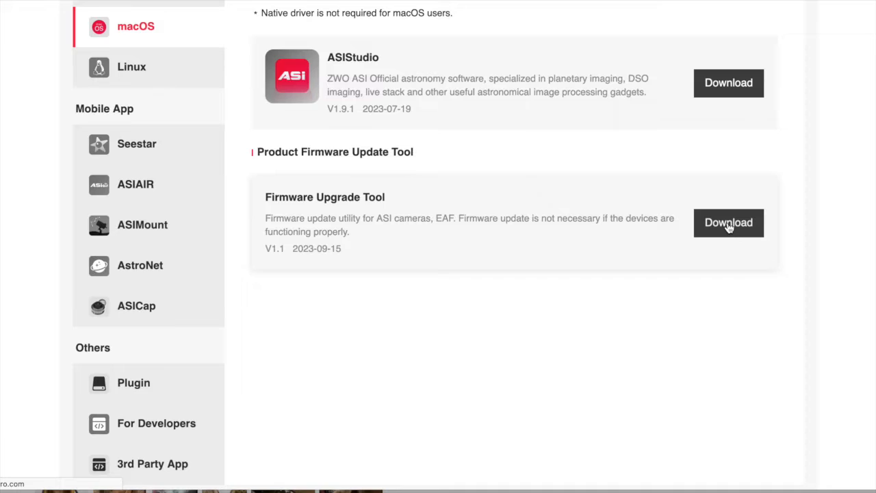
{"action": "left_click", "coordinate": [727, 222]}
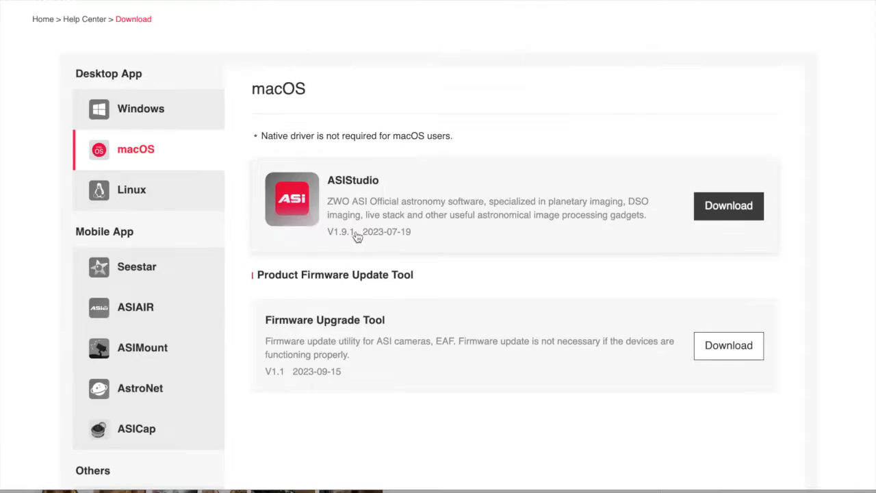
{"action": "mouse_move", "coordinate": [383, 244]}
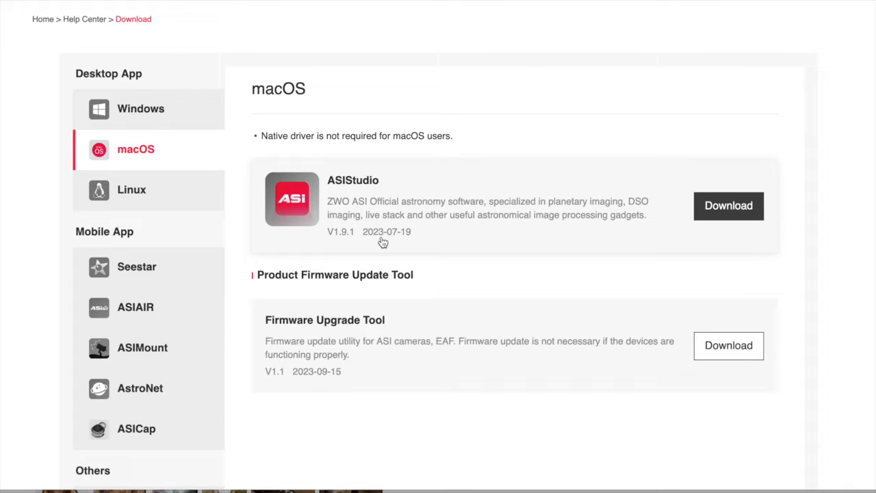
{"action": "left_click", "coordinate": [728, 345]}
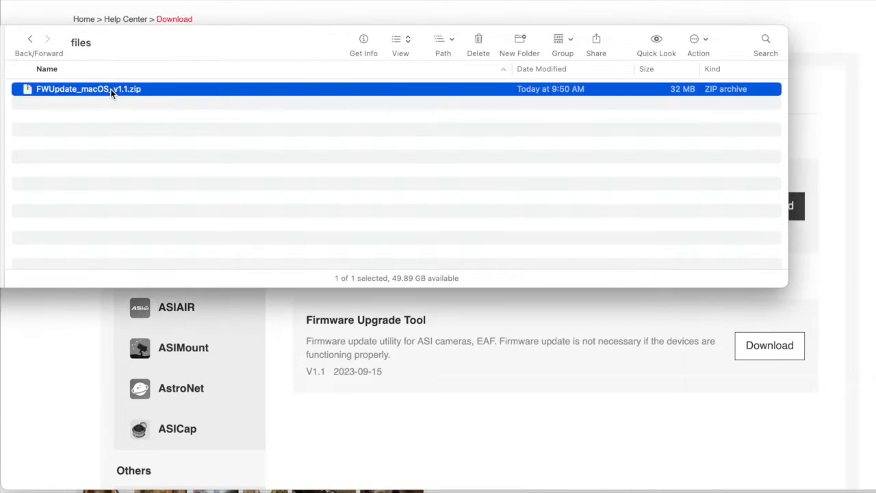
- Unzip the archive and expand FWUpdate_macOS_v1.1 and EAF_FWUpdate_mac_v3.3.8
{"action": "double_click", "coordinate": [89, 89]}
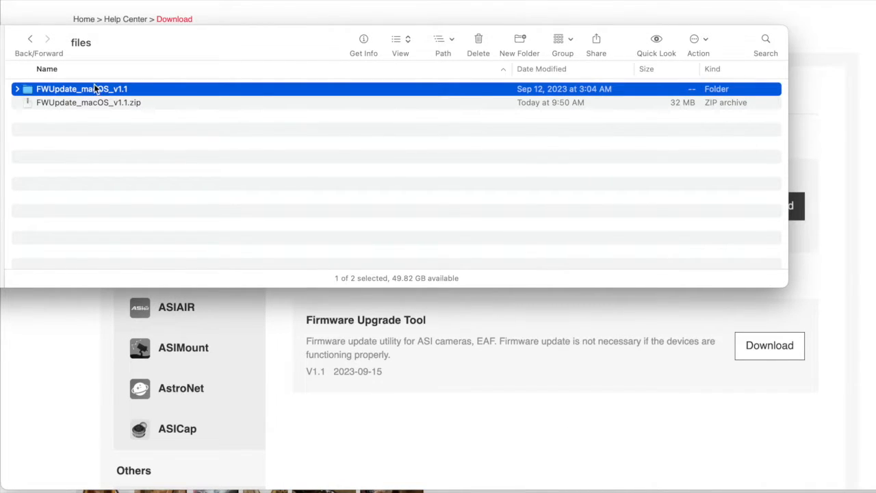
{"action": "left_click", "coordinate": [16, 89]}
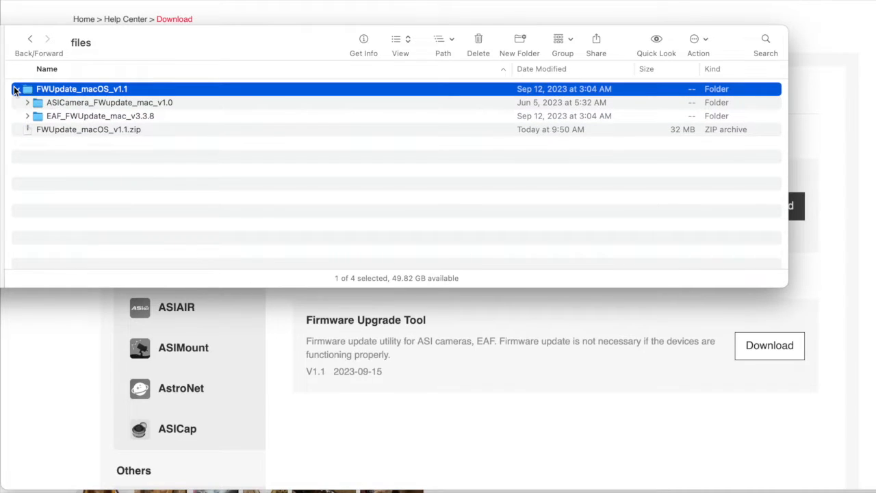
{"action": "left_click", "coordinate": [17, 88]}
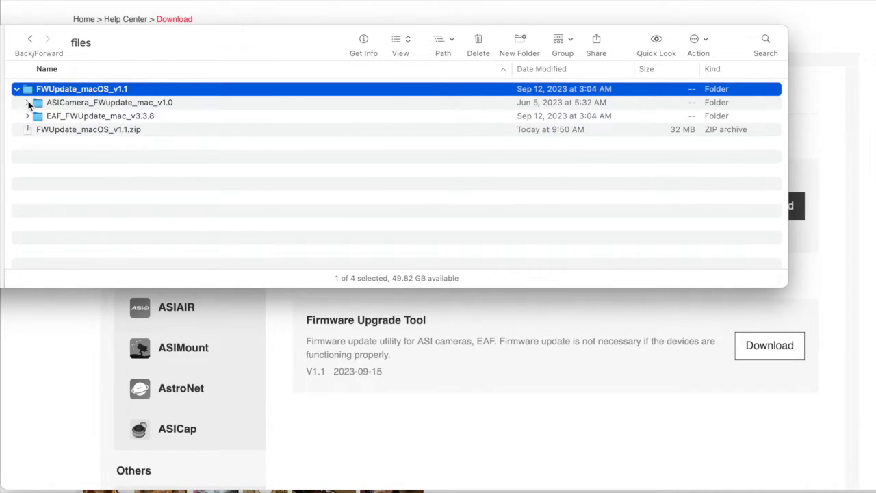
{"action": "left_click", "coordinate": [28, 115]}
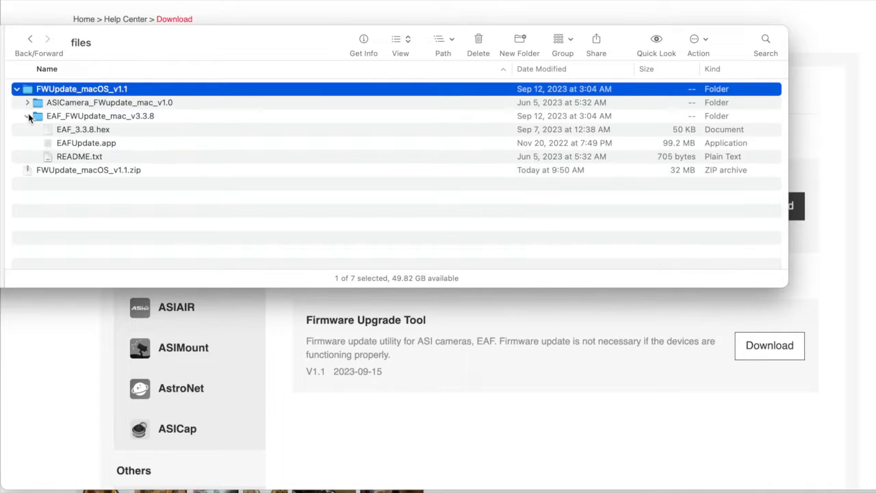
- View the README, then select EAFUpdate.app beside EAF_3.3.8.hex
{"action": "left_click", "coordinate": [80, 156]}
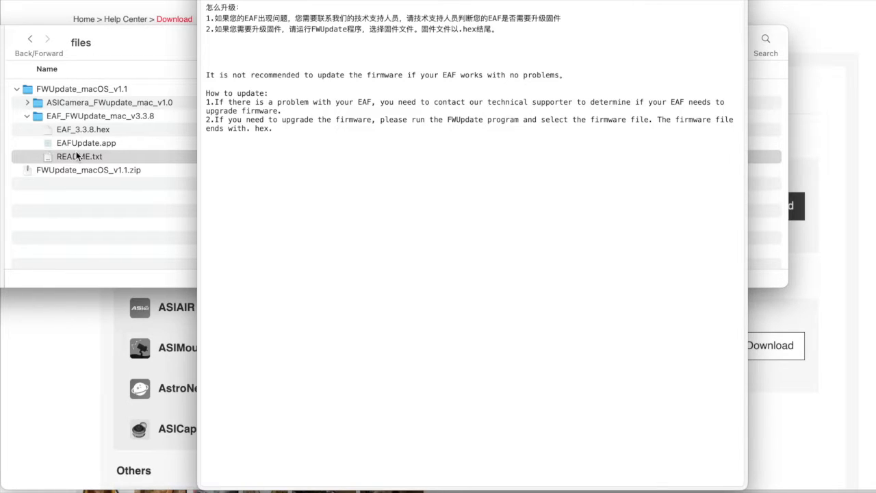
{"action": "left_click", "coordinate": [86, 142]}
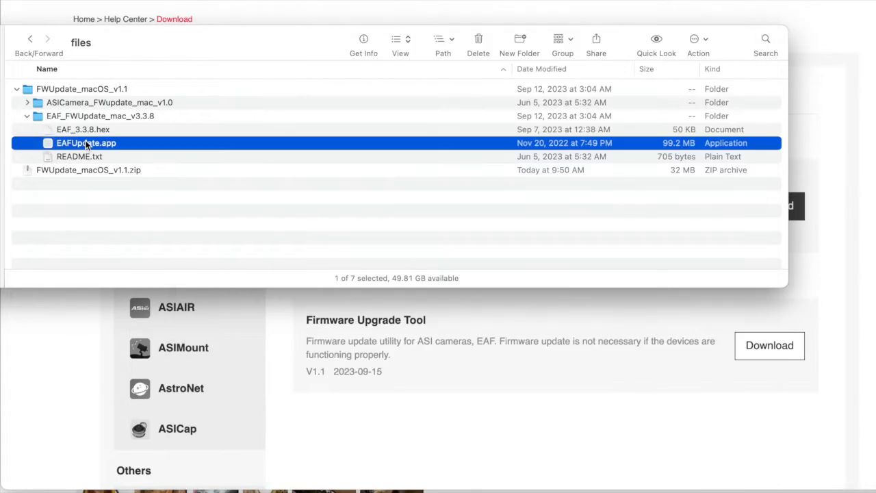
- Launch EAFUpdate.app and allow it via Open Anyway in Security & Privacy
{"action": "double_click", "coordinate": [86, 143]}
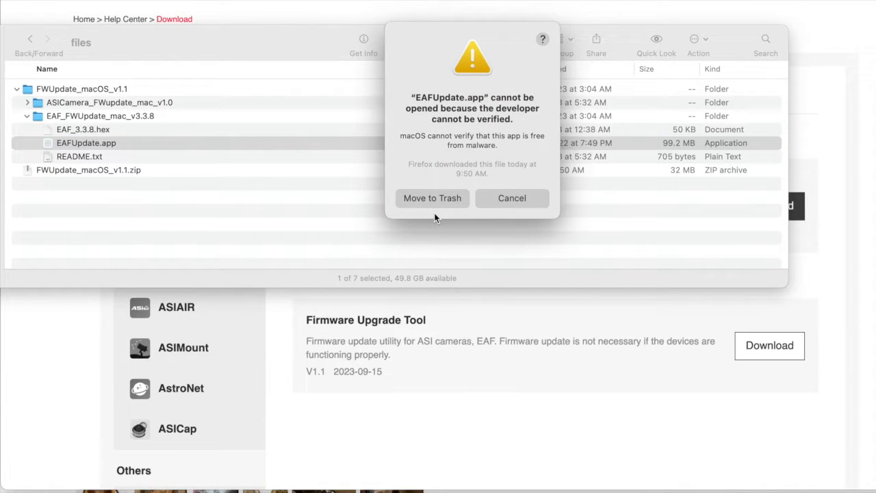
{"action": "mouse_move", "coordinate": [482, 197]}
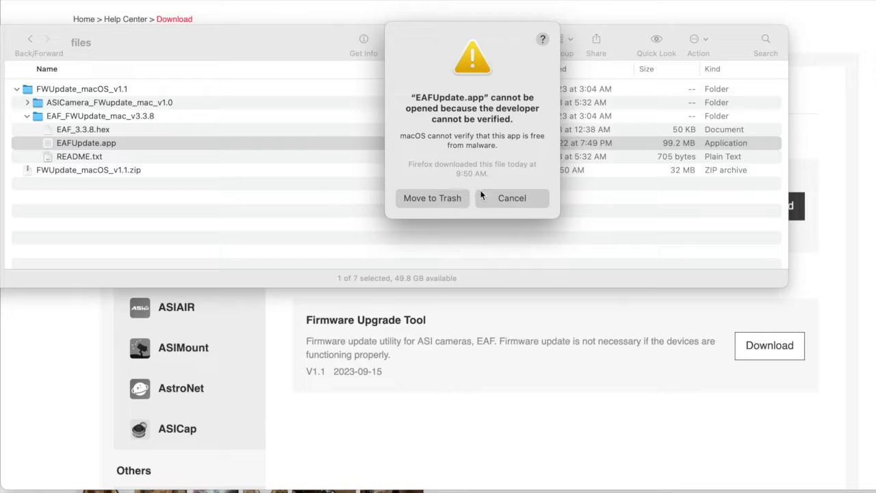
{"action": "mouse_move", "coordinate": [512, 197]}
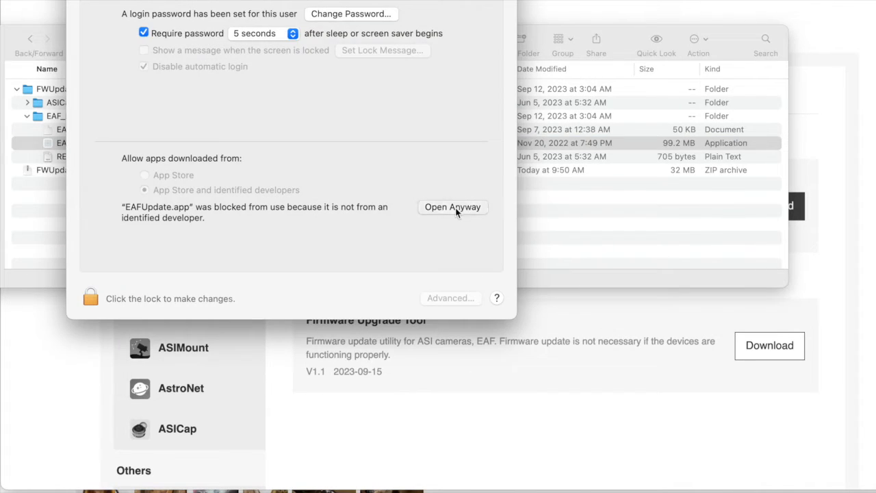
{"action": "left_click", "coordinate": [452, 207]}
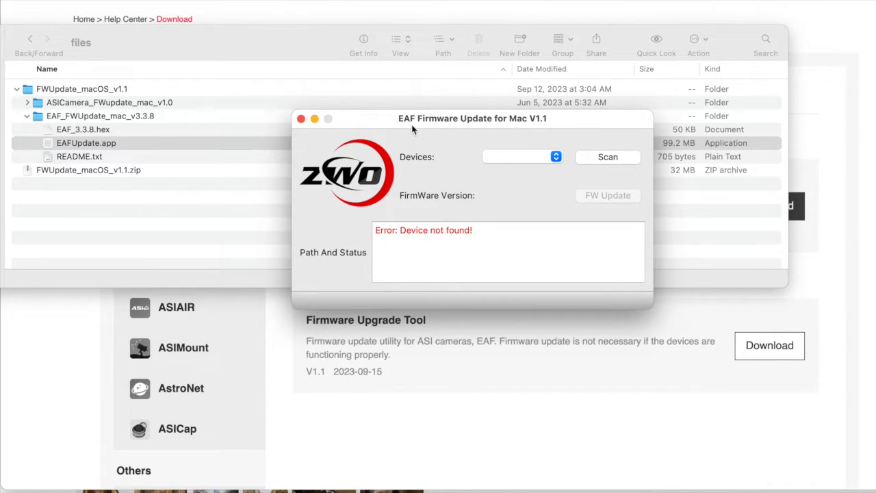
- Scan for a connected focuser; the status reports Device not found
{"action": "left_click_drag", "start_coordinate": [471, 118], "coordinate": [294, 88]}
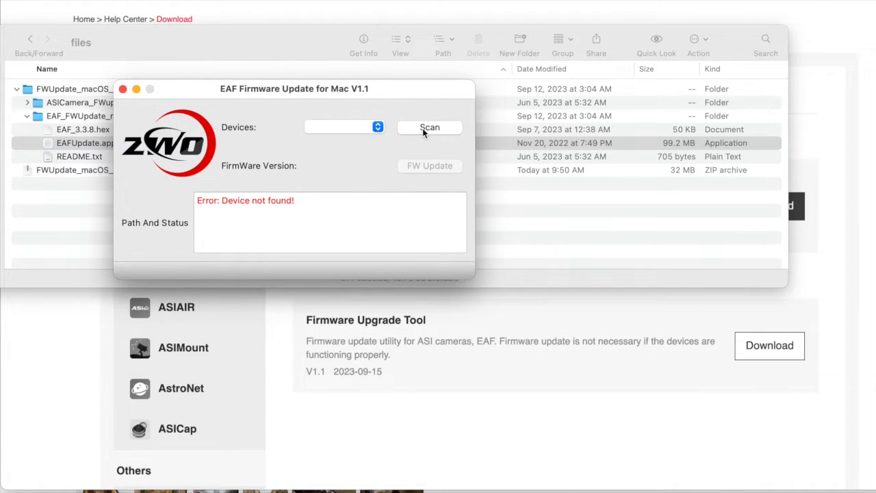
{"action": "left_click", "coordinate": [430, 128]}
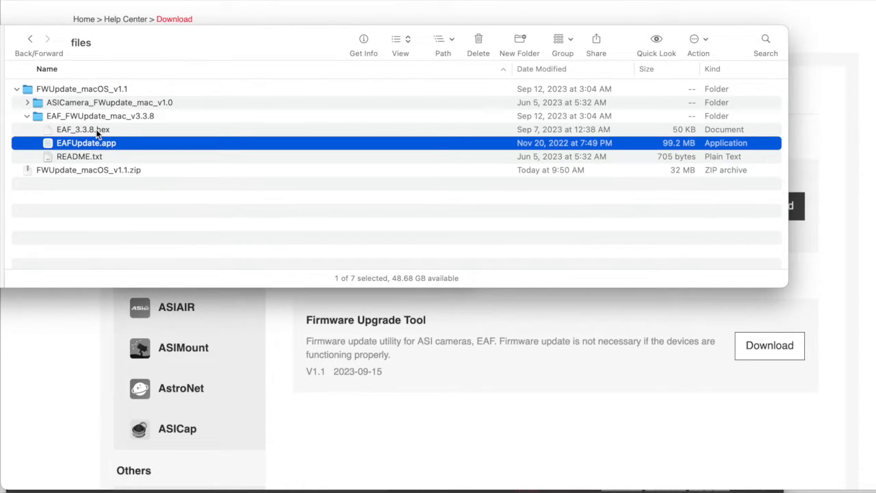
- Choose EAF_3.3.8.hex from the FWUpdate_macOS_v1.1 folder as the firmware file
{"action": "left_click", "coordinate": [82, 128]}
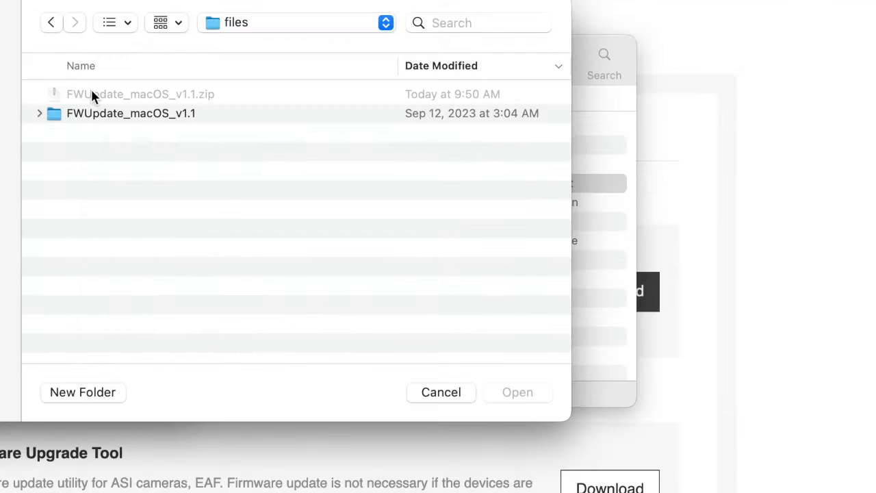
{"action": "double_click", "coordinate": [132, 112]}
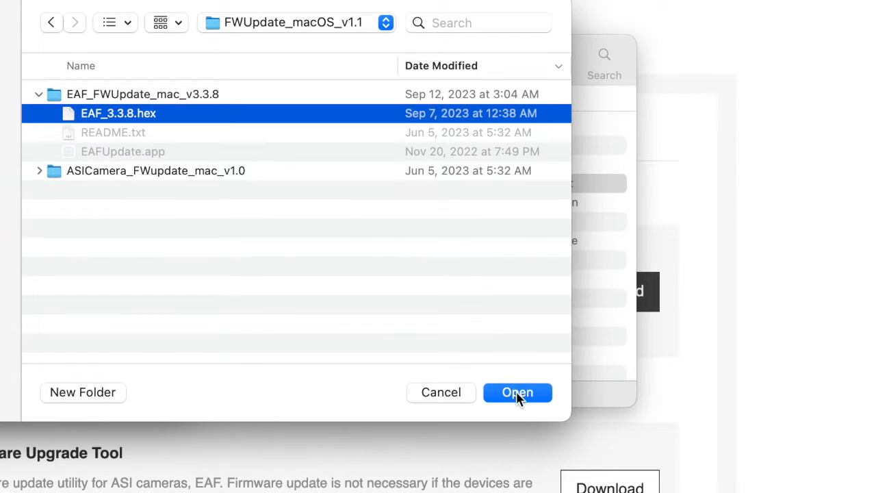
{"action": "left_click", "coordinate": [517, 392]}
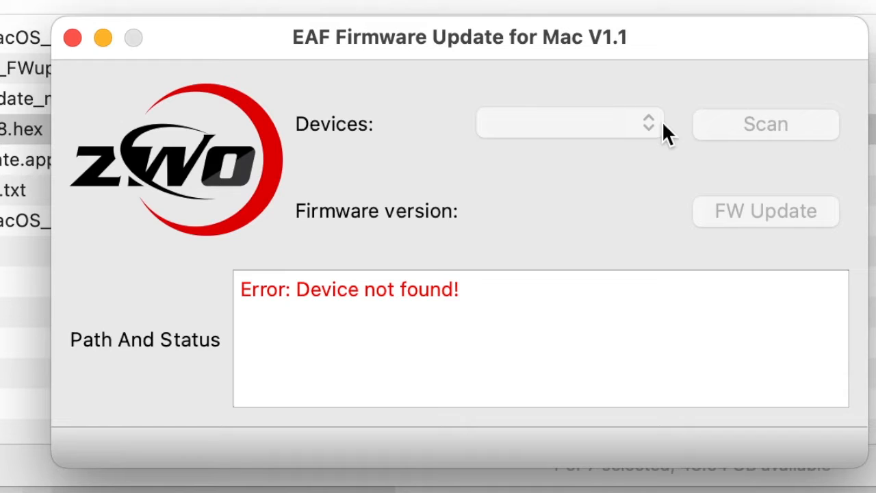
{"action": "mouse_move", "coordinate": [601, 116]}
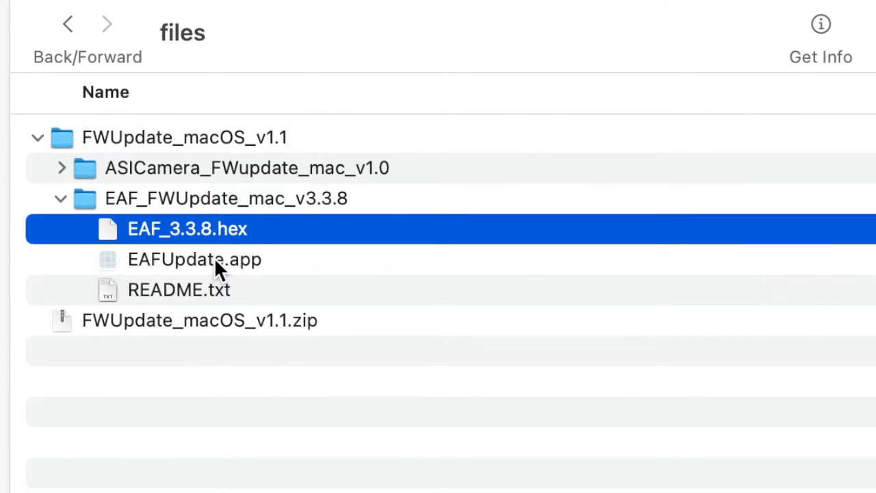
{"action": "double_click", "coordinate": [194, 259]}
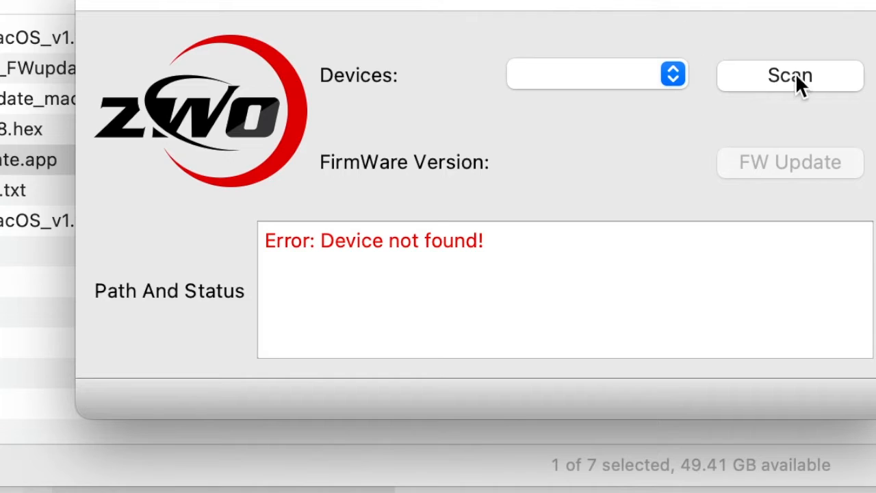
{"action": "left_click", "coordinate": [788, 74]}
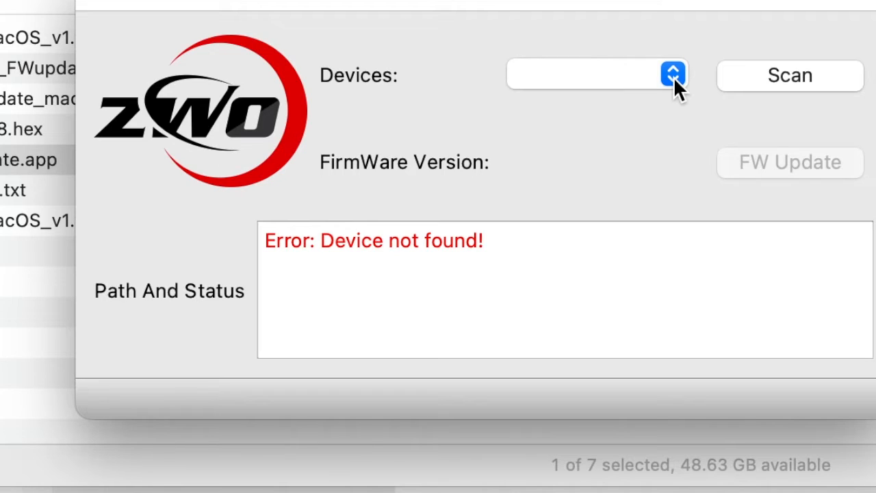
{"action": "left_click", "coordinate": [788, 75]}
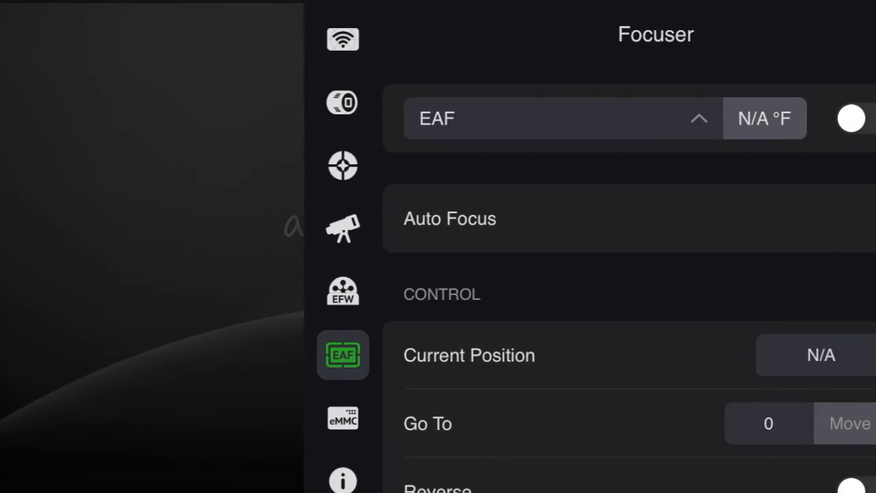
- Dismiss the Focuser panel back to the main preview screen
{"action": "left_click", "coordinate": [561, 118]}
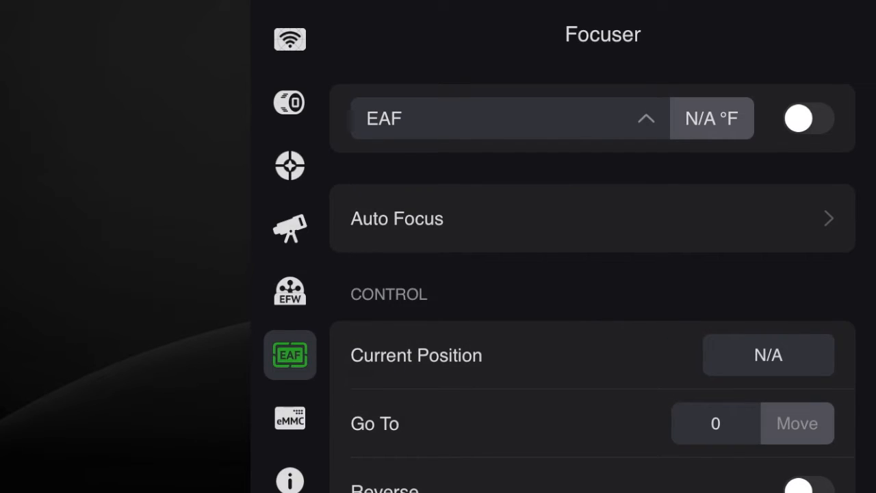
{"action": "left_click", "coordinate": [807, 118]}
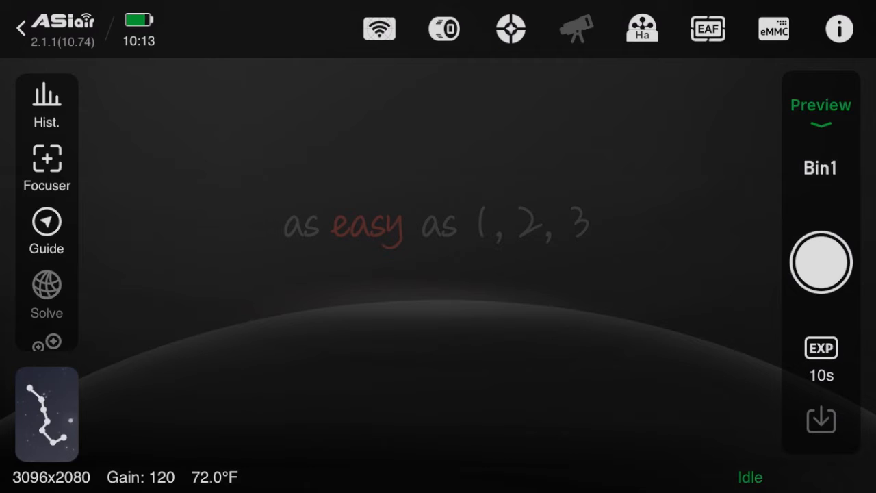
- Switch the EAF on so it reports 86.2 °F and position 33701
{"action": "left_click", "coordinate": [47, 167]}
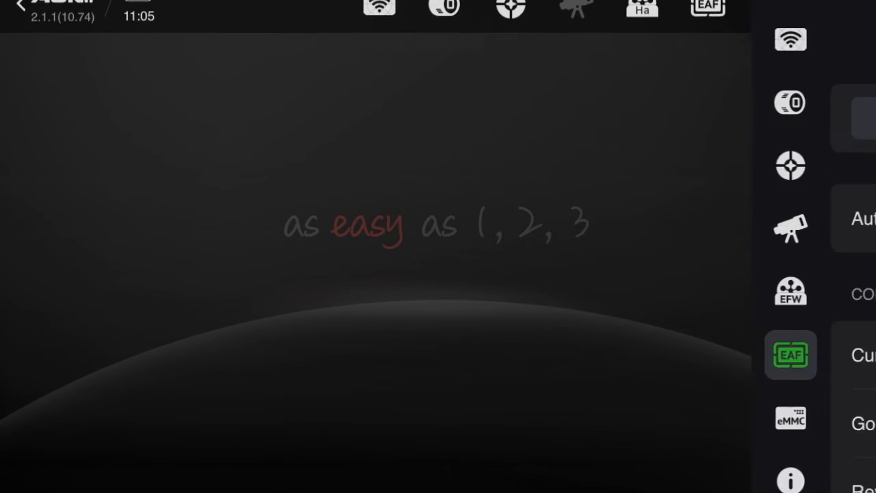
{"action": "left_click", "coordinate": [790, 354]}
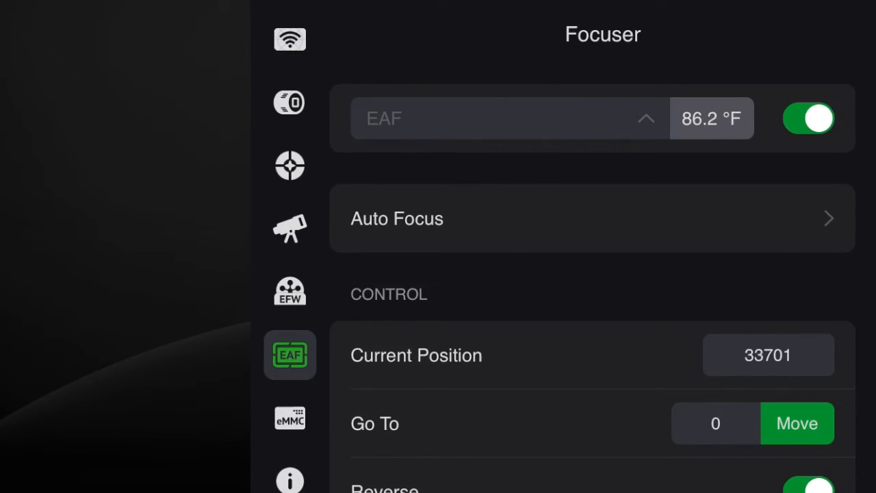